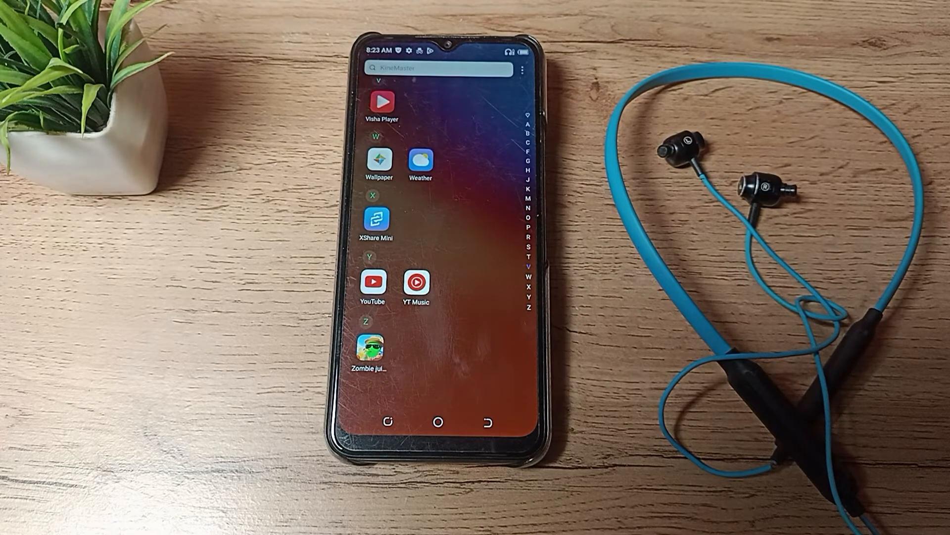
# Scroll the app drawer to the S section and launch the Settings app.
pyautogui.scroll(3)
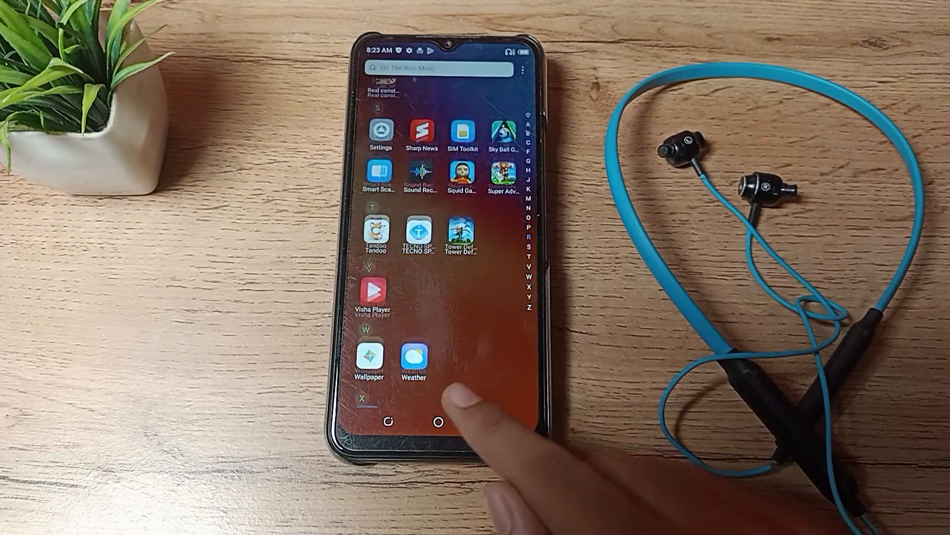
pyautogui.click(439, 421)
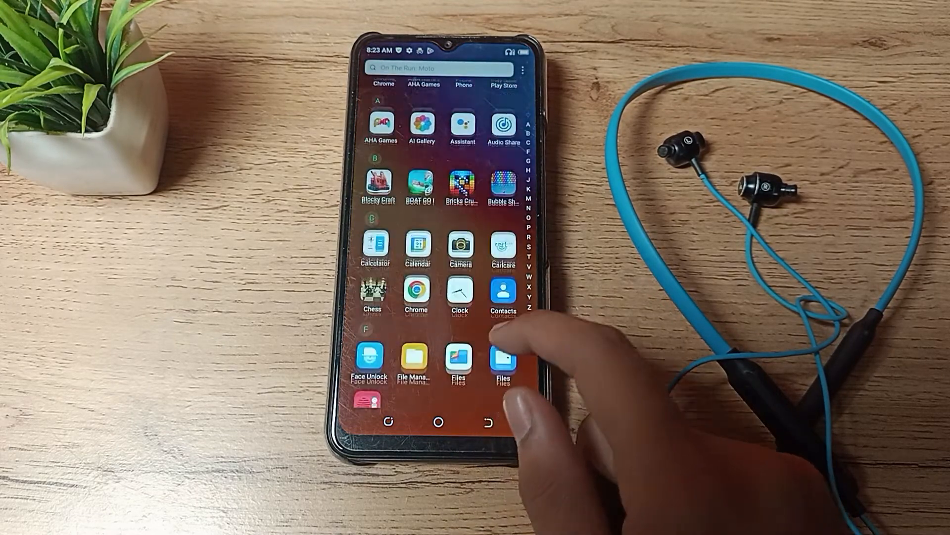
pyautogui.scroll(-3)
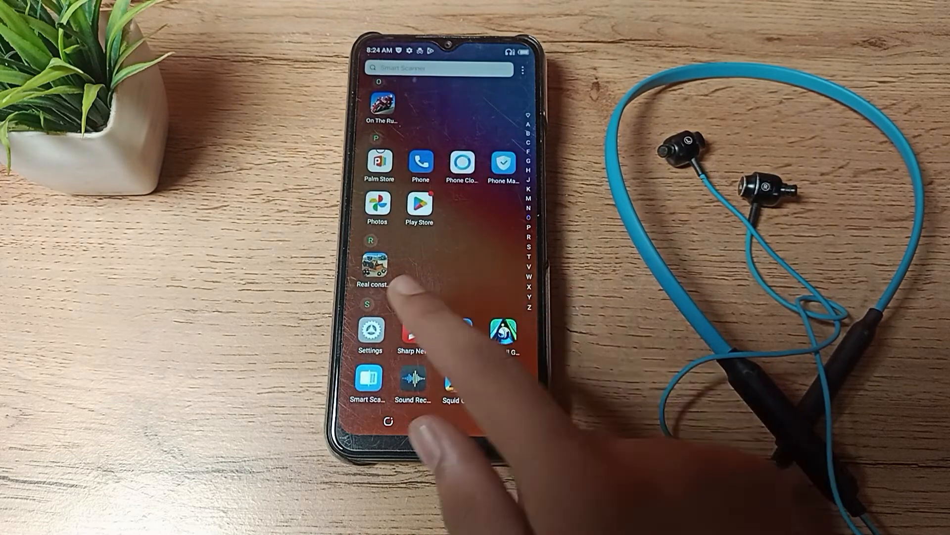
pyautogui.click(369, 334)
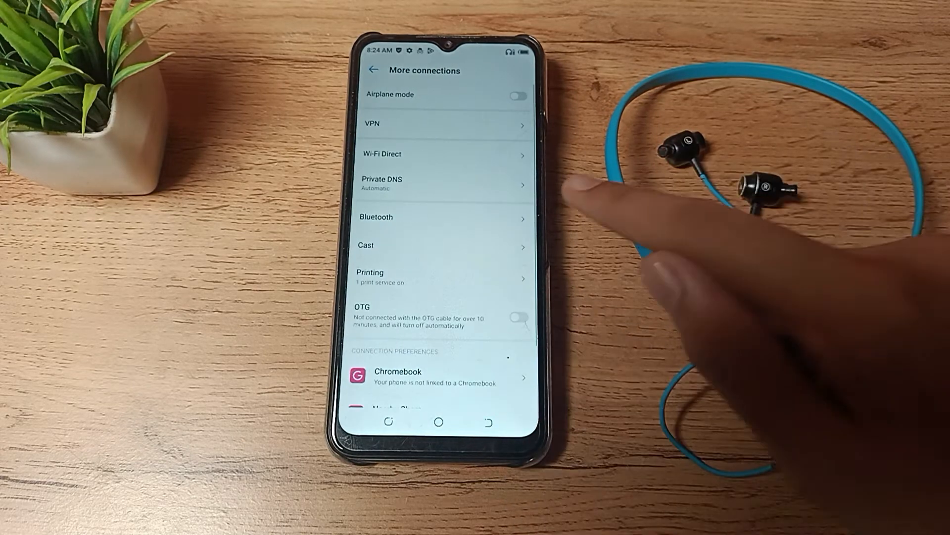
# Show the Bluetooth page with the paired UBON CL-20 earphones listed.
pyautogui.click(377, 217)
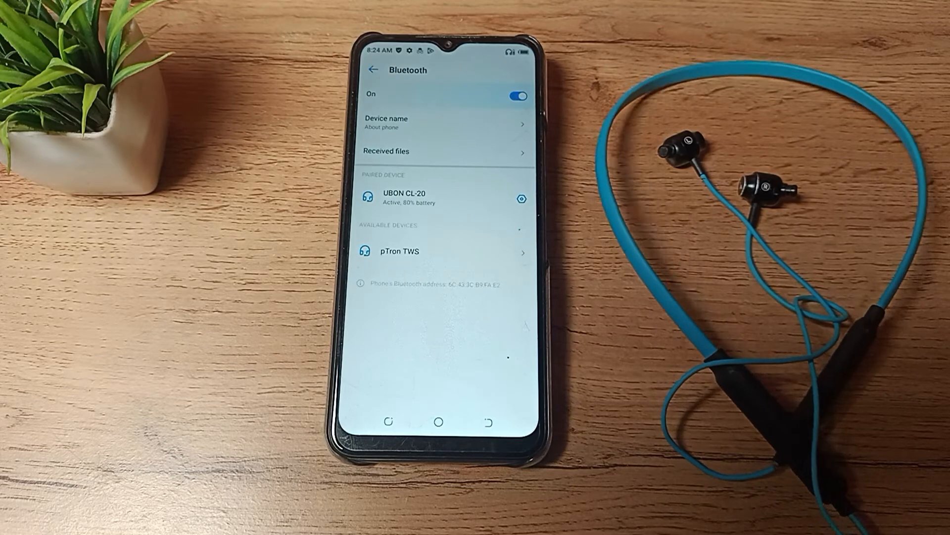